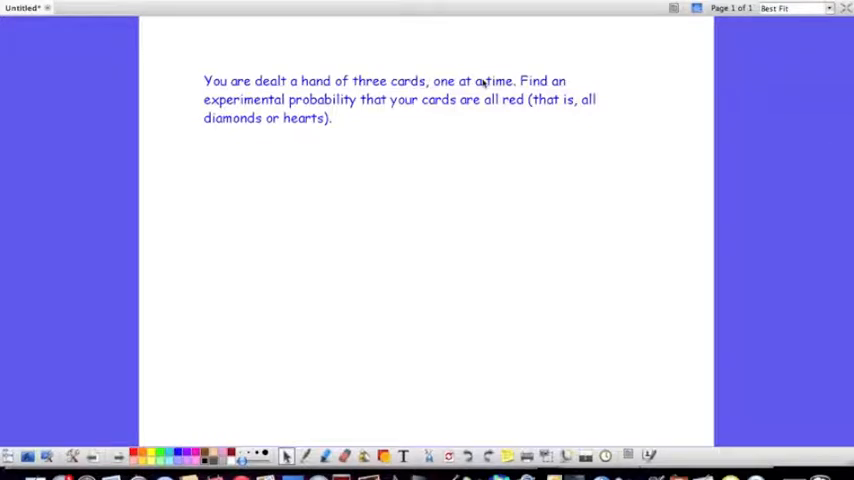
mouse_move(278, 88)
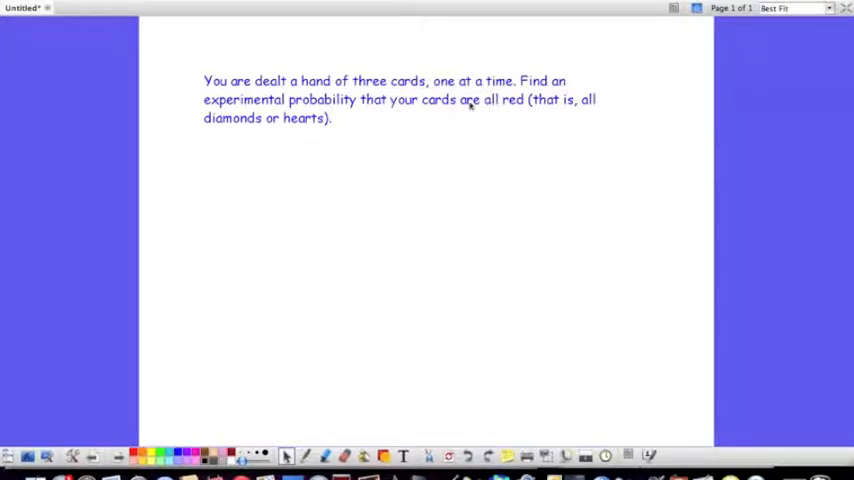
mouse_move(502, 108)
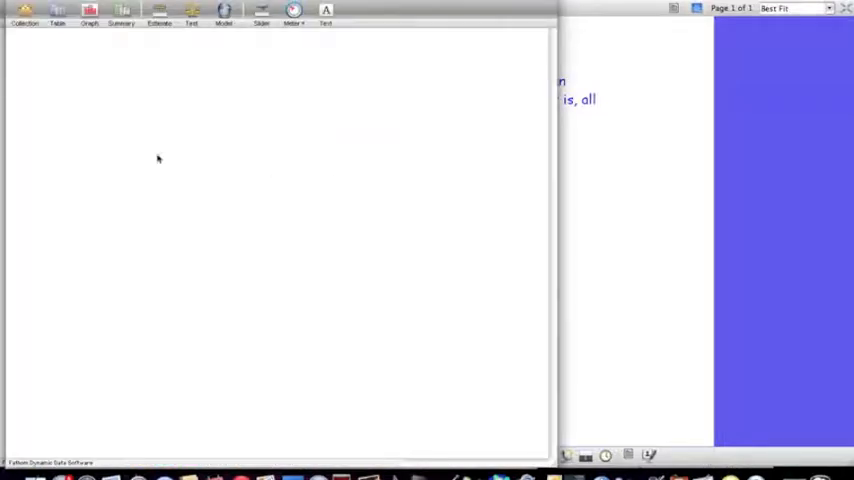
Step: Add a new collection to the document and name it Deck of cards
click(24, 14)
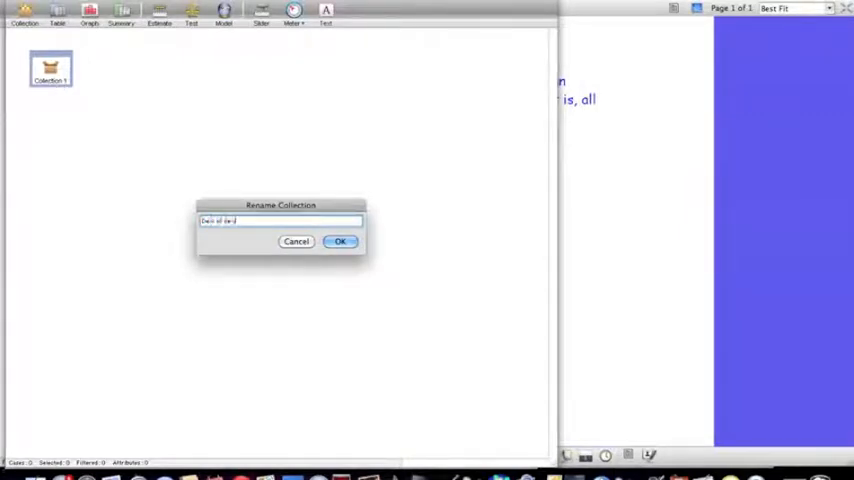
click(340, 240)
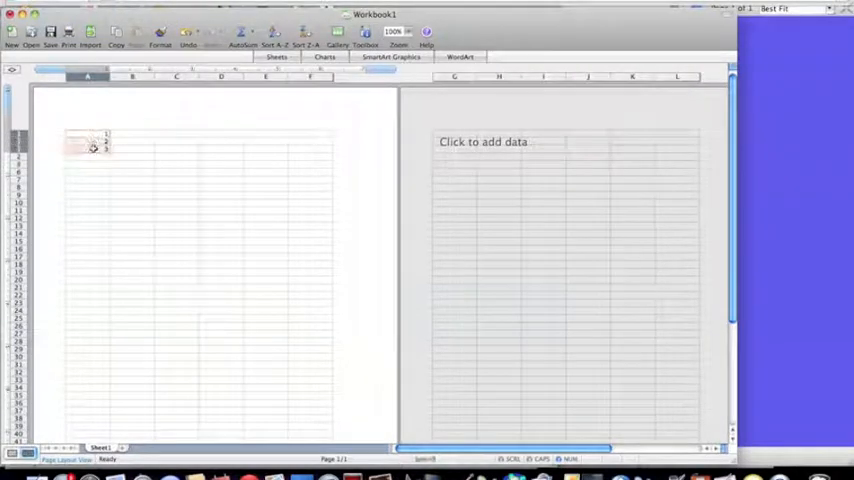
Step: Fill column A with a consecutive number series from 1 using the fill handle
click(90, 144)
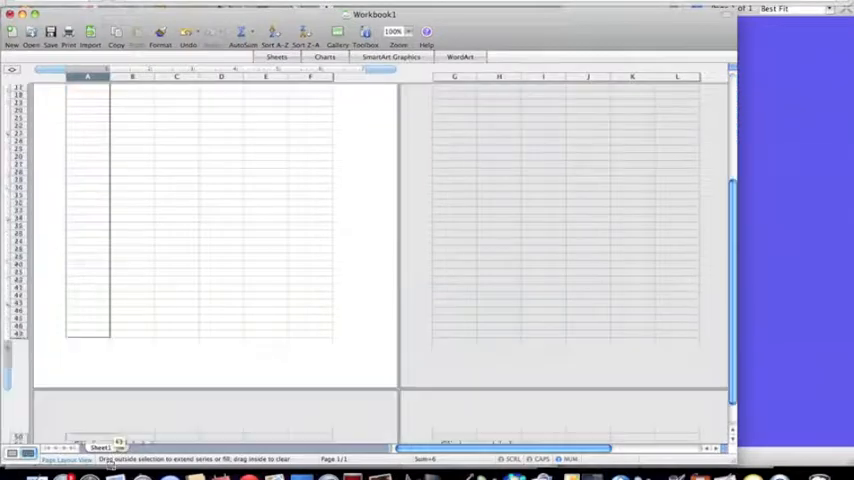
scroll(down, 3)
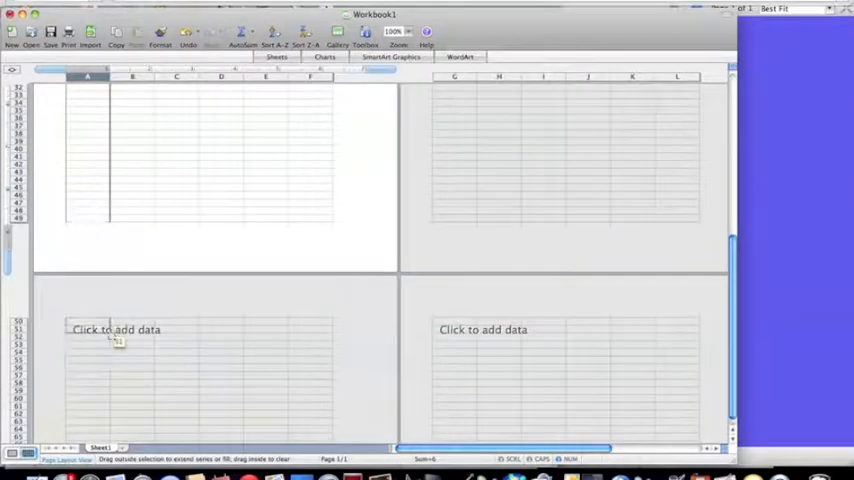
drag(88, 90, 104, 344)
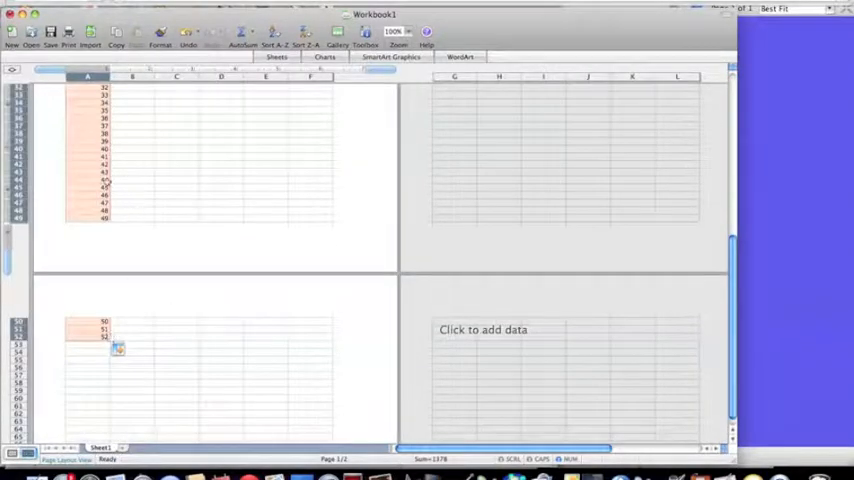
scroll(up, 3)
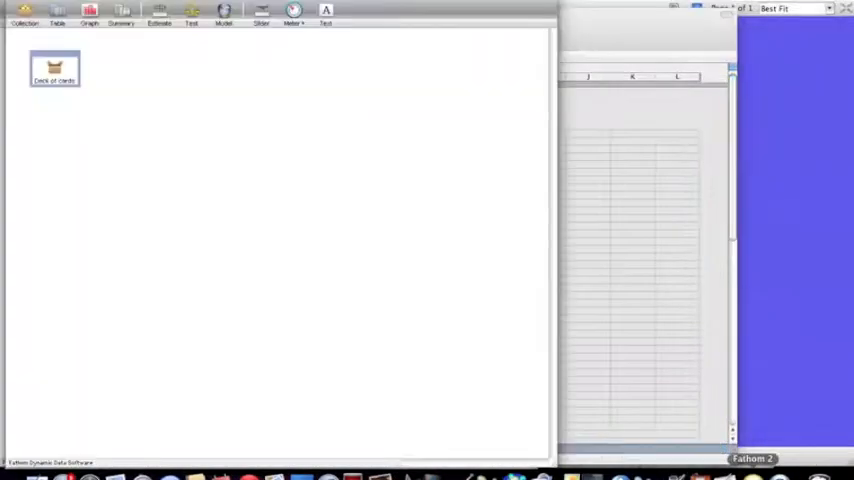
Step: Give Deck of cards a case table with its first attribute named card
click(54, 70)
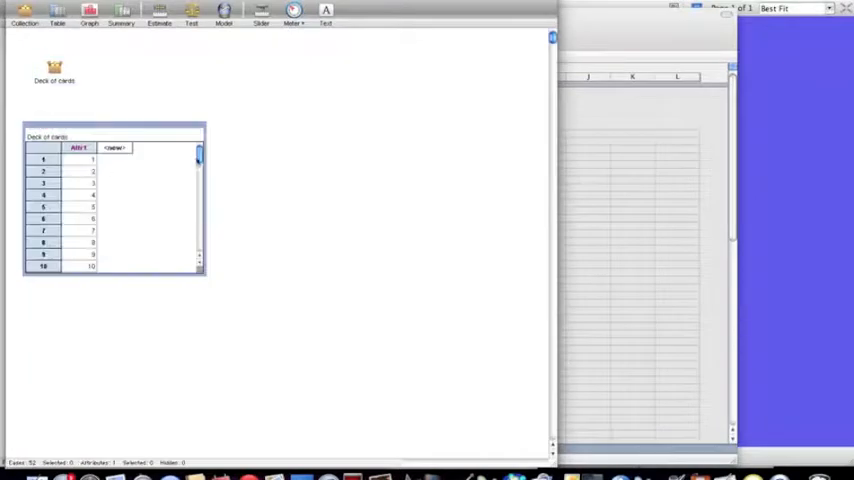
scroll(down, 3)
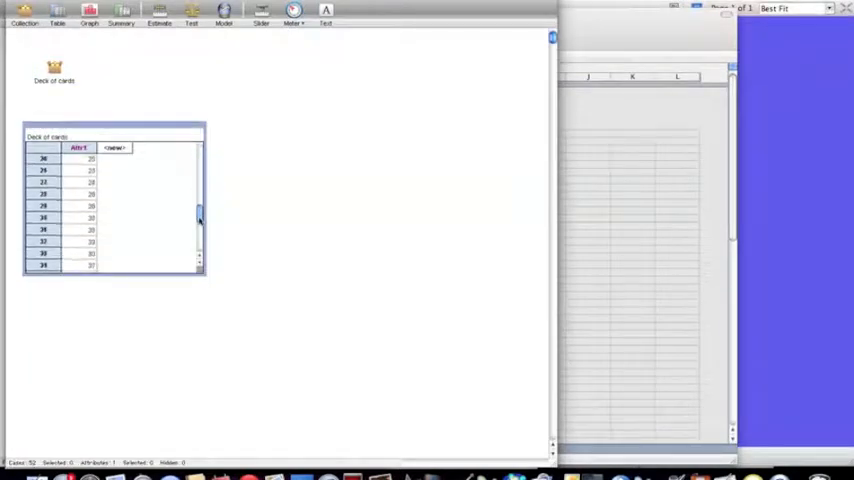
scroll(up, 3)
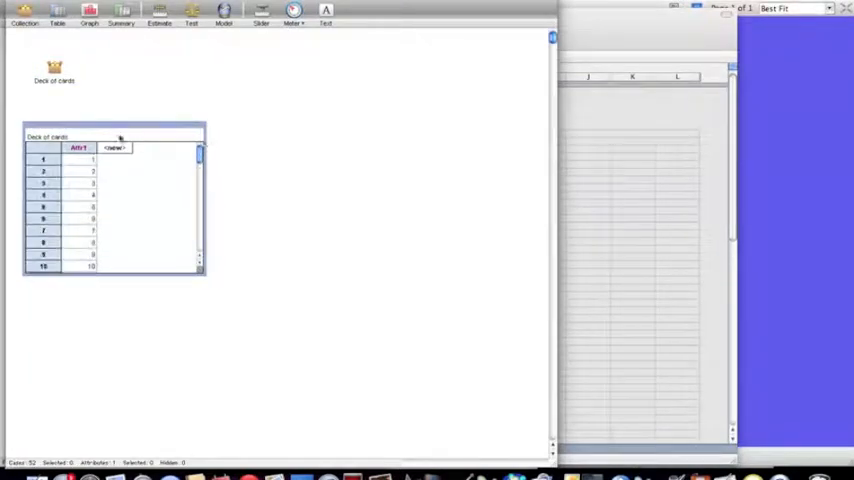
double_click(78, 148)
text(card)
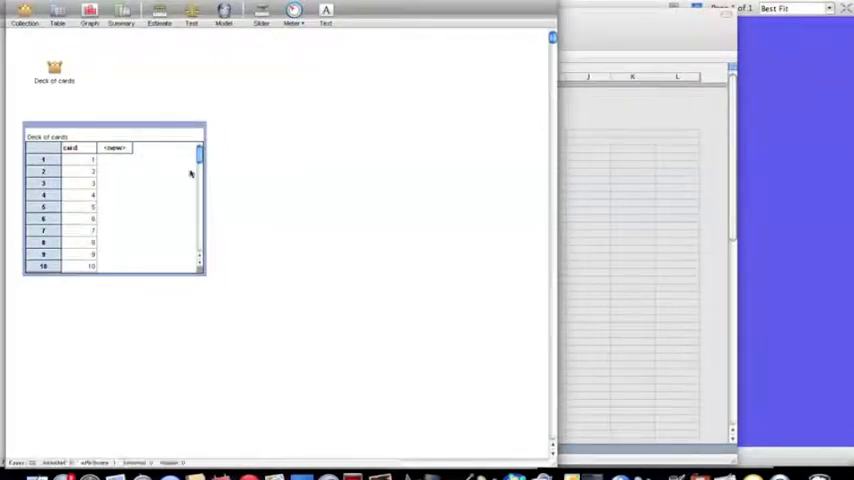
click(72, 148)
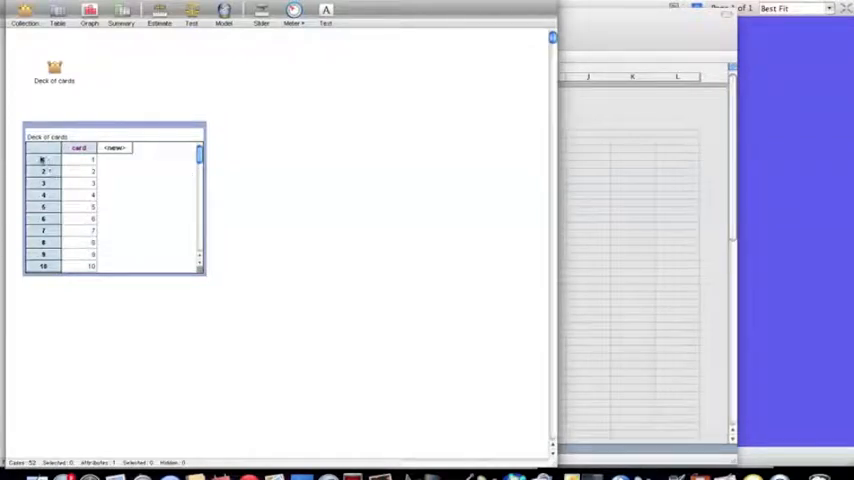
Step: Paste the card numbers into the card attribute and minimize the case table
scroll(down, 3)
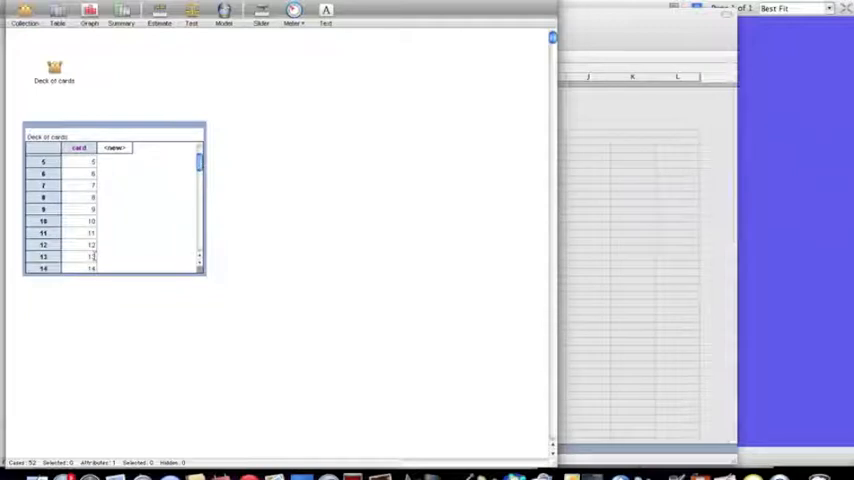
scroll(down, 3)
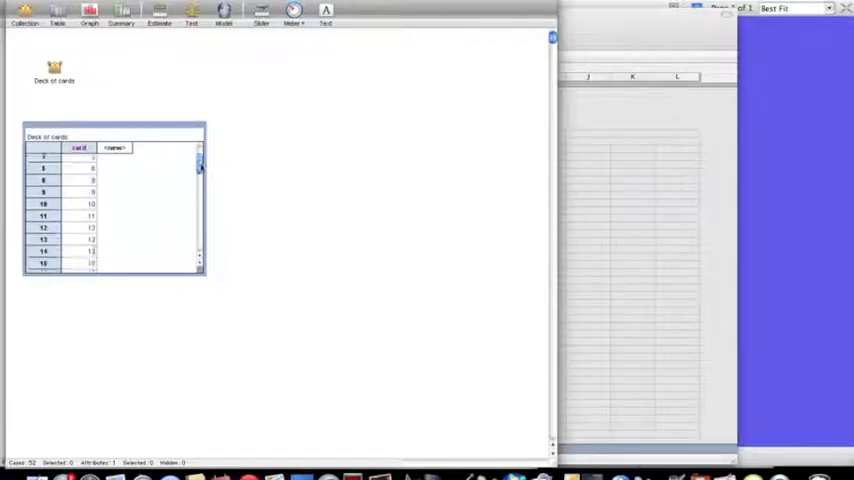
scroll(down, 3)
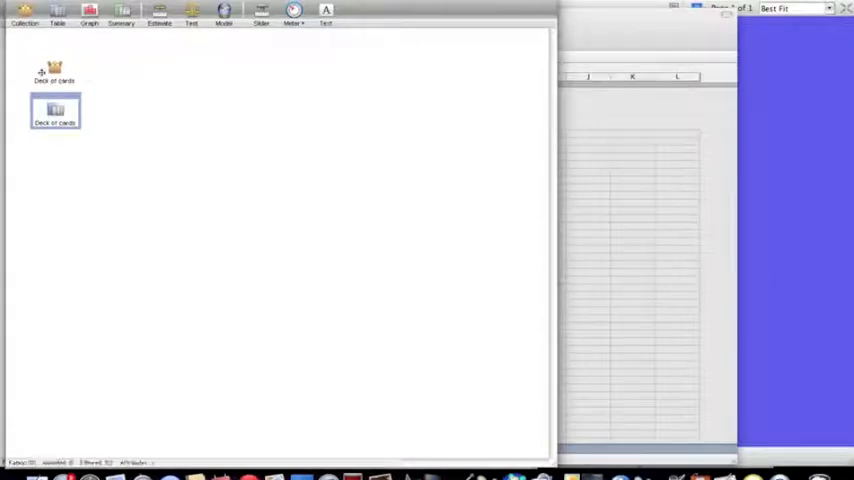
Step: Create a Sample of Deck of cards collection from the deck
click(54, 68)
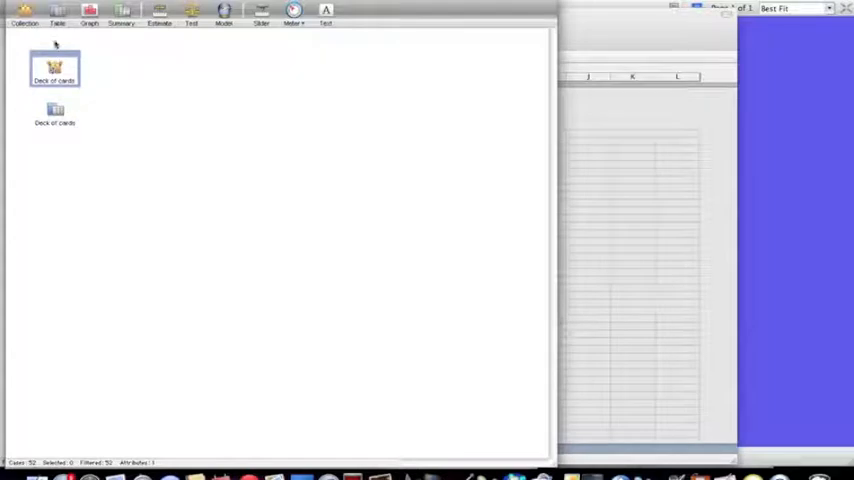
click(24, 18)
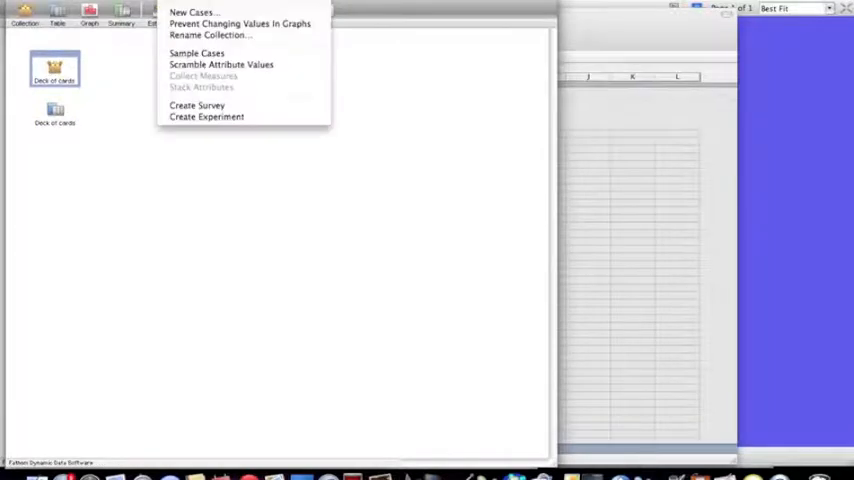
click(196, 52)
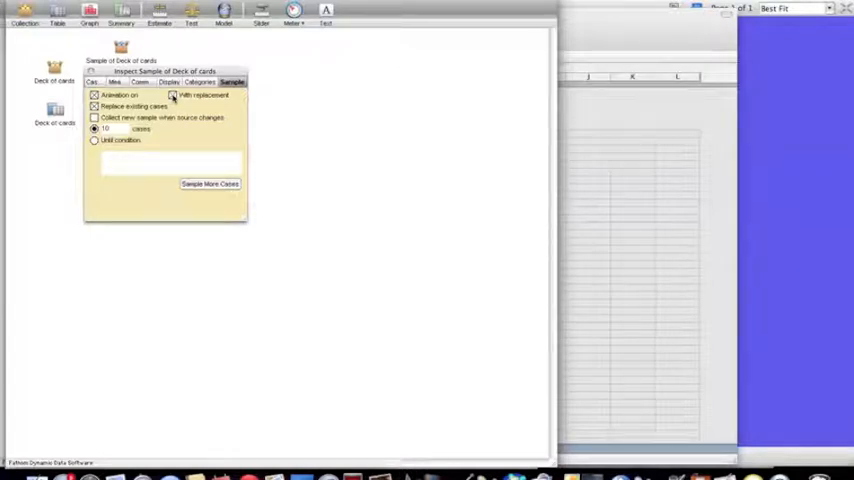
Step: Set the sample to 3 cards without replacement and with animation off
click(94, 96)
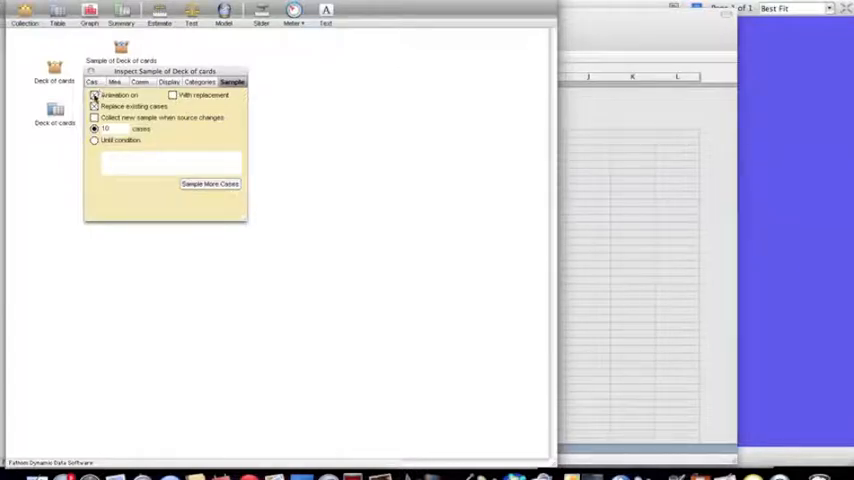
click(94, 96)
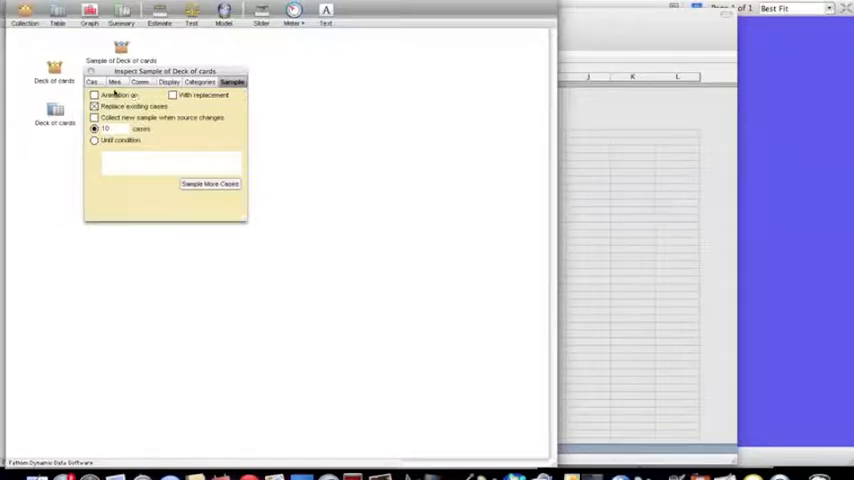
triple_click(104, 128)
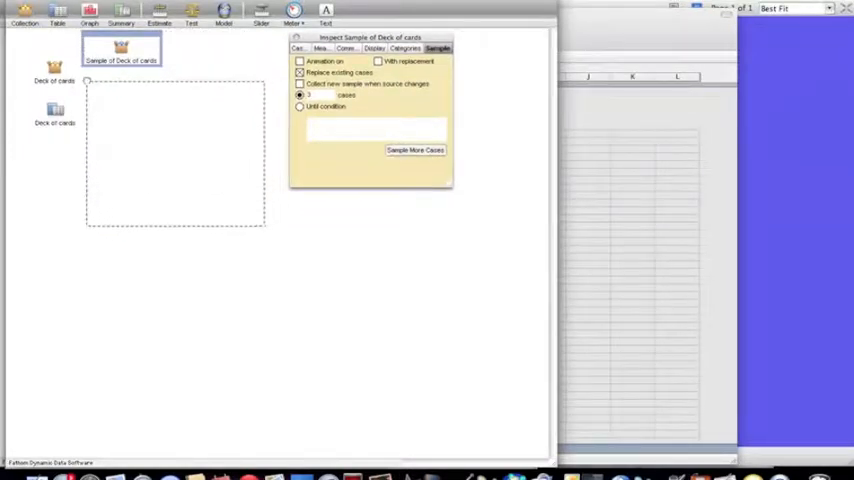
Step: Draw the first three-card sample and add a new attribute column named color
click(414, 150)
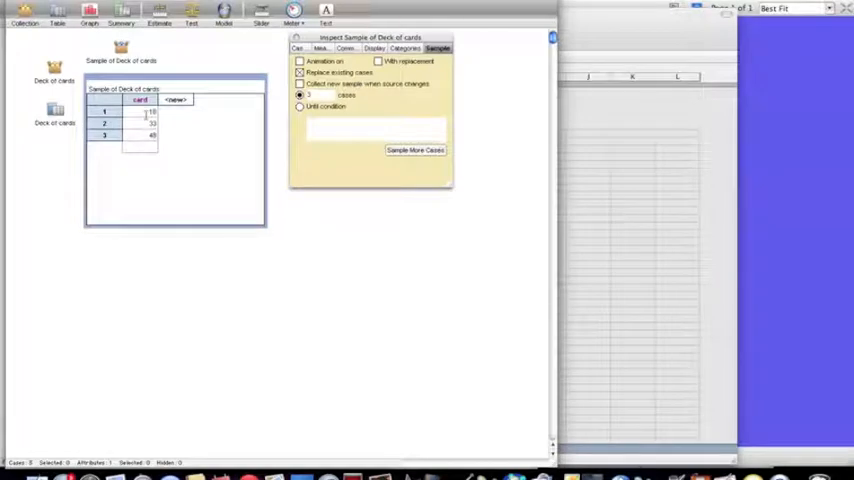
click(416, 148)
text(color)
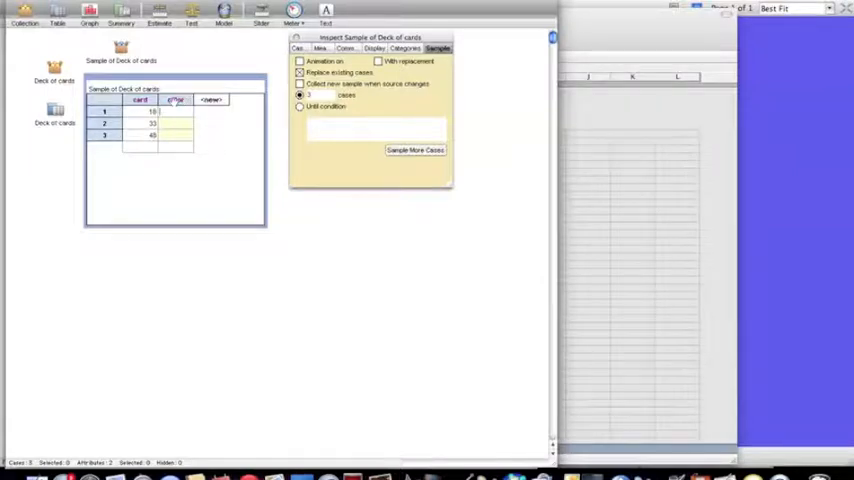
Step: Define the color attribute with a formula giving each sampled card a colour value
right_click(178, 100)
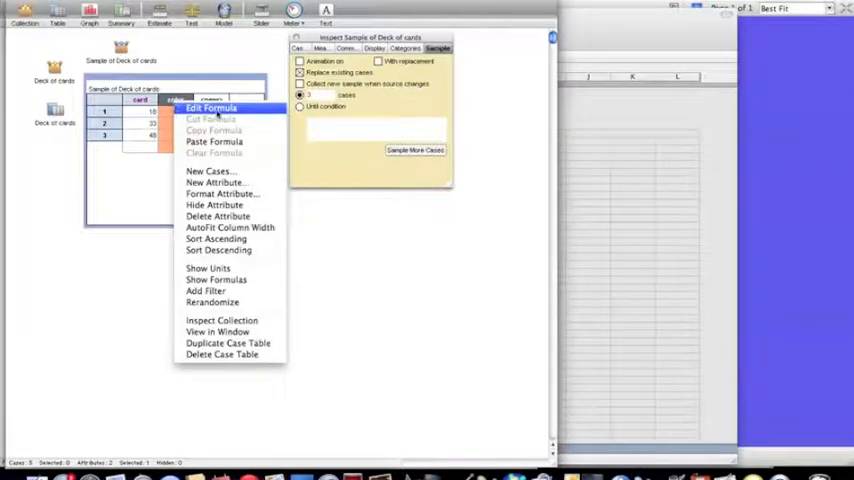
click(212, 108)
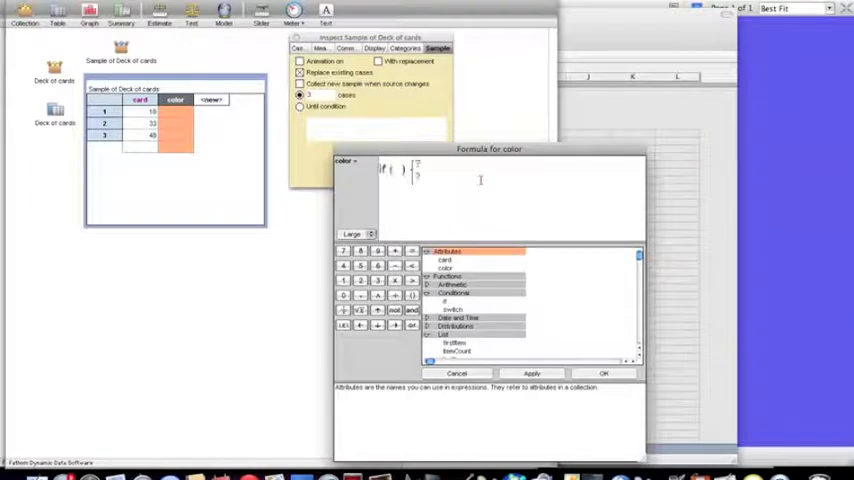
mouse_move(596, 296)
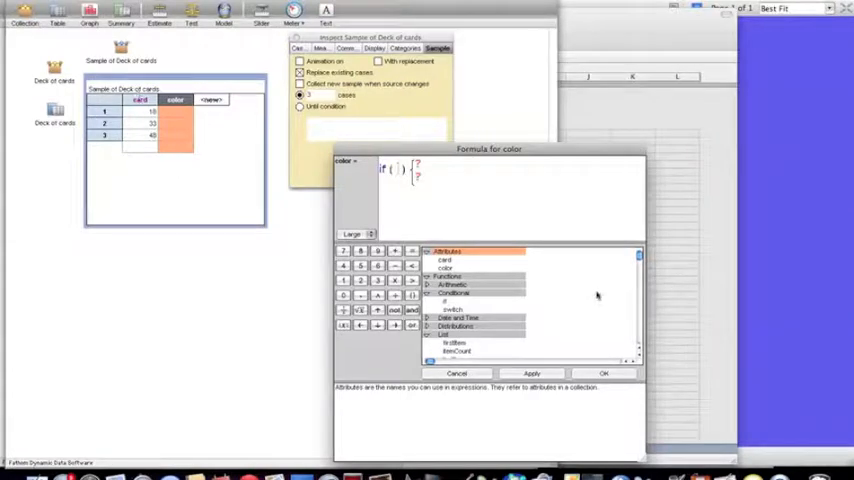
double_click(444, 260)
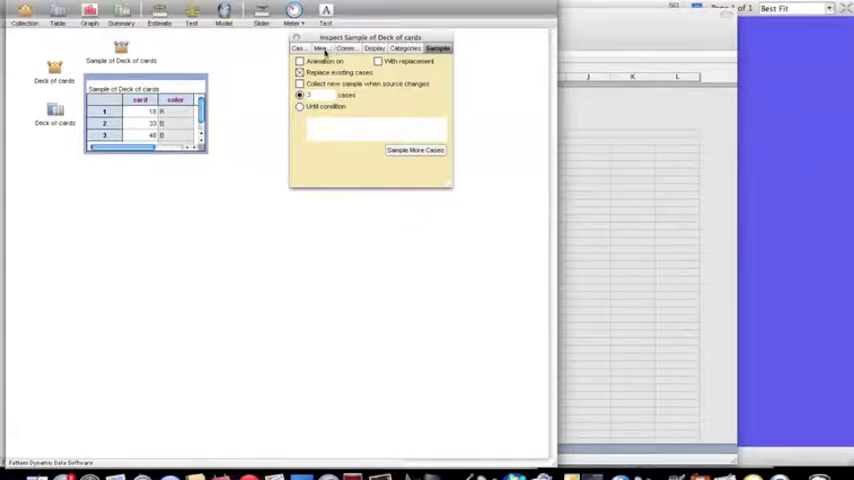
Step: Add a number_of_reds measure defined as count(color = "R")
click(332, 48)
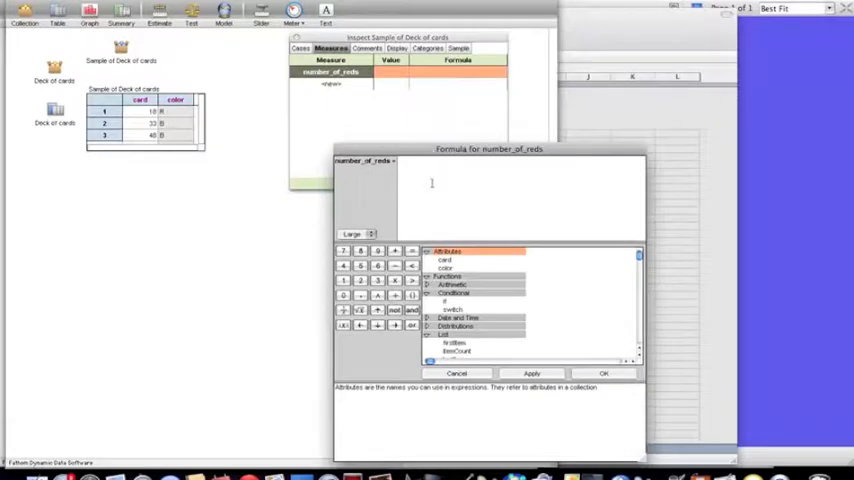
text(count( ))
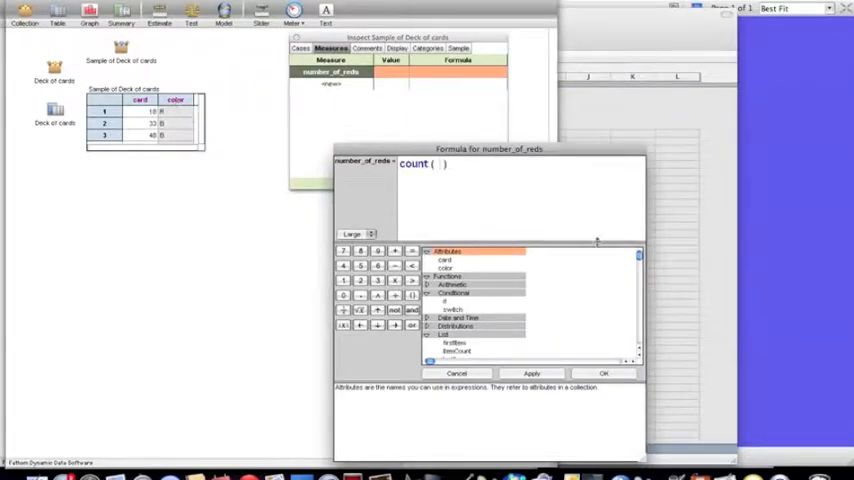
double_click(444, 268)
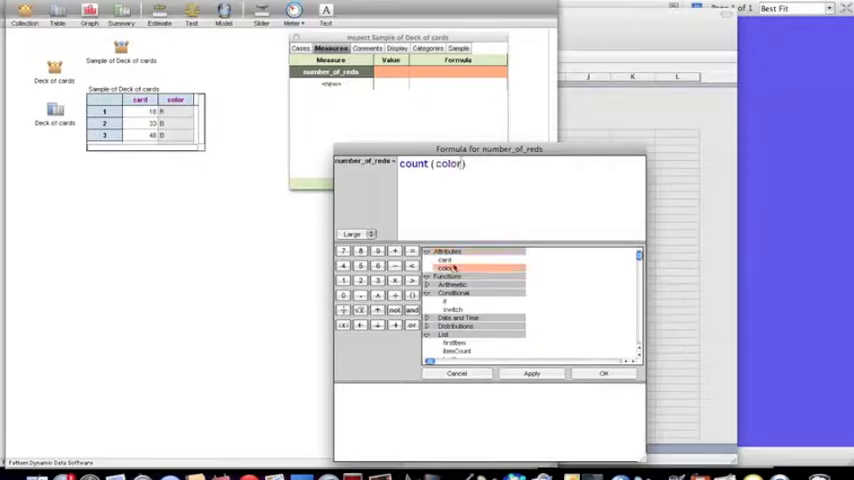
text(= "R")
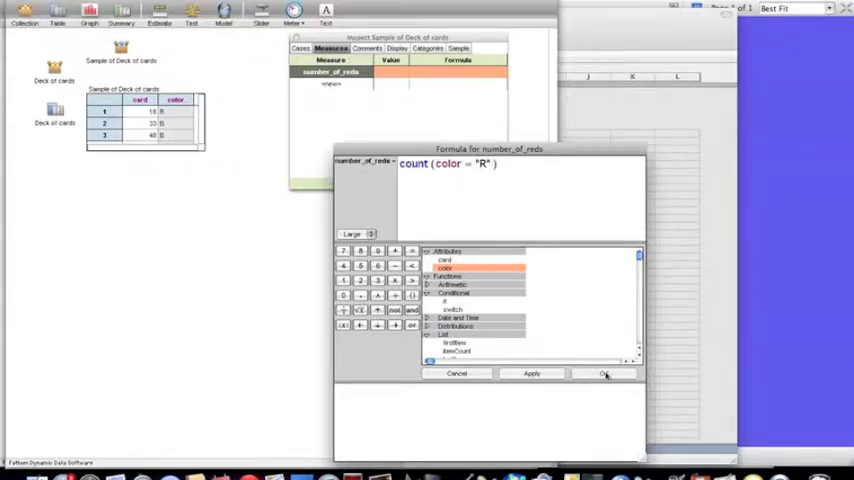
click(604, 372)
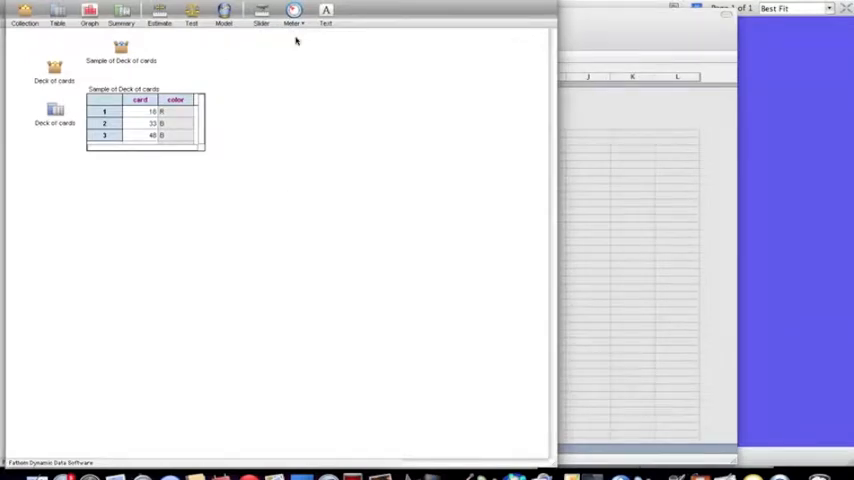
Step: Collect measures from the sample into a new collection set for 30000 measures
click(120, 52)
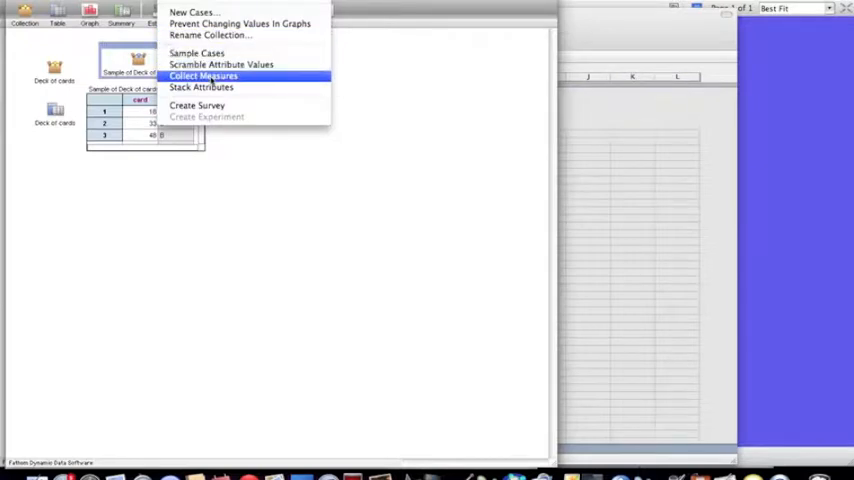
click(204, 76)
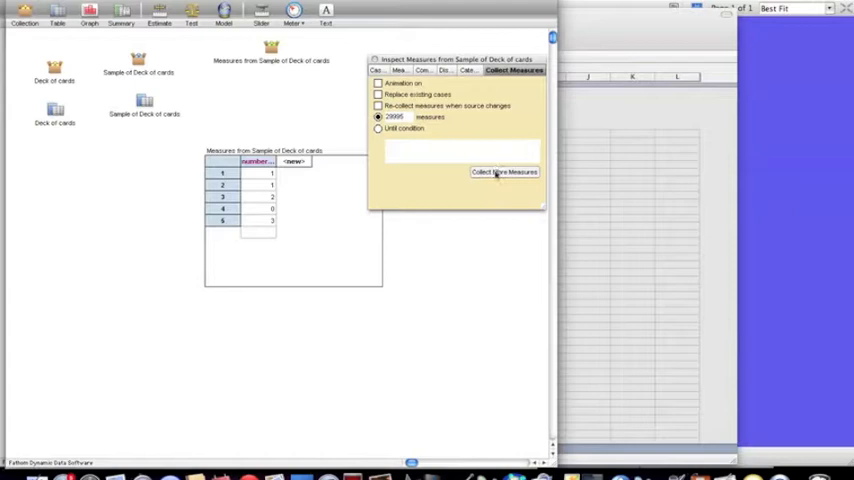
Step: Collect all 30,000 number_of_reds measures from repeated three-card samples
click(504, 172)
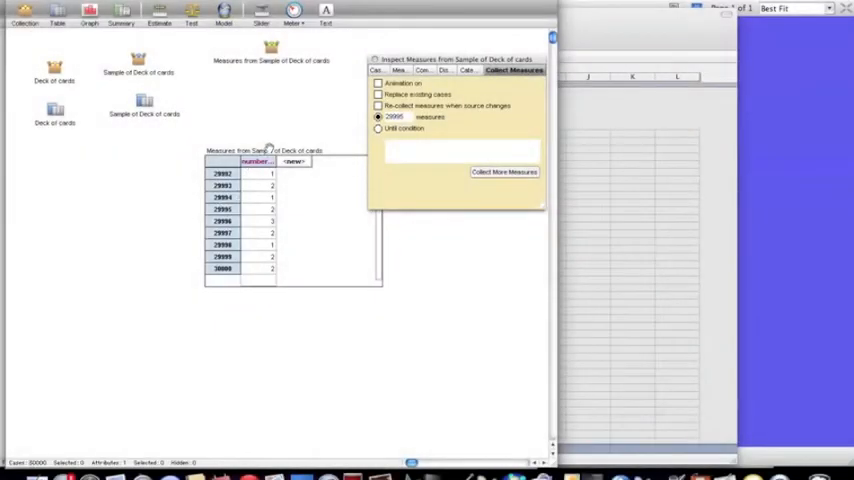
mouse_move(258, 272)
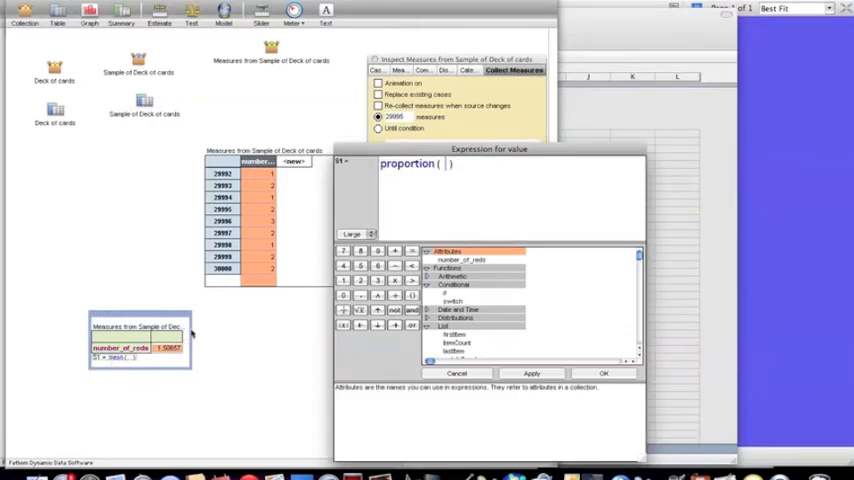
Step: Set the summary table formula to proportion(number_of_reds = 3)
double_click(460, 260)
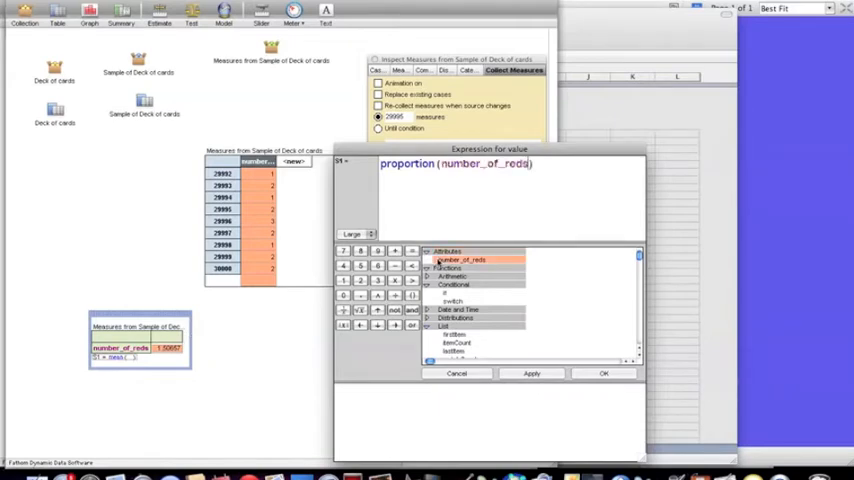
text(= 3)
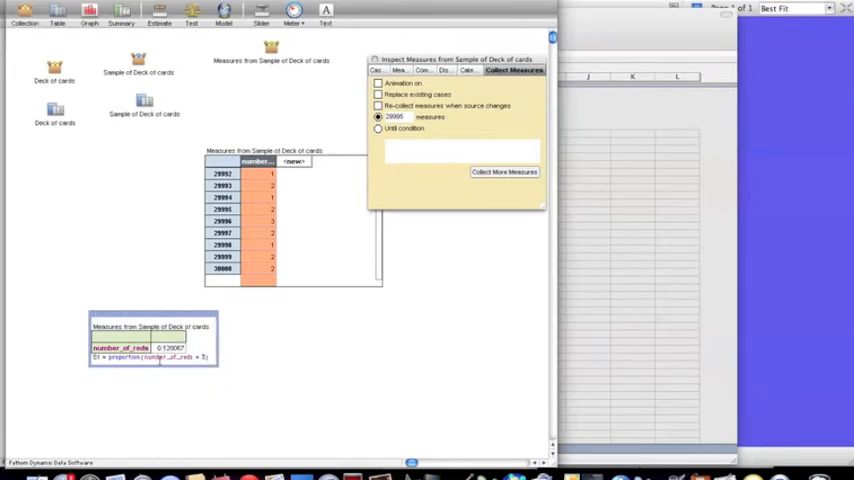
mouse_move(204, 342)
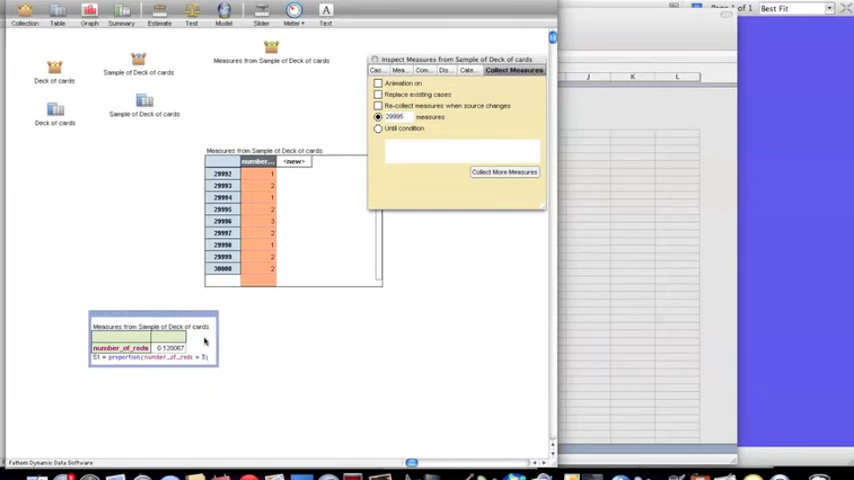